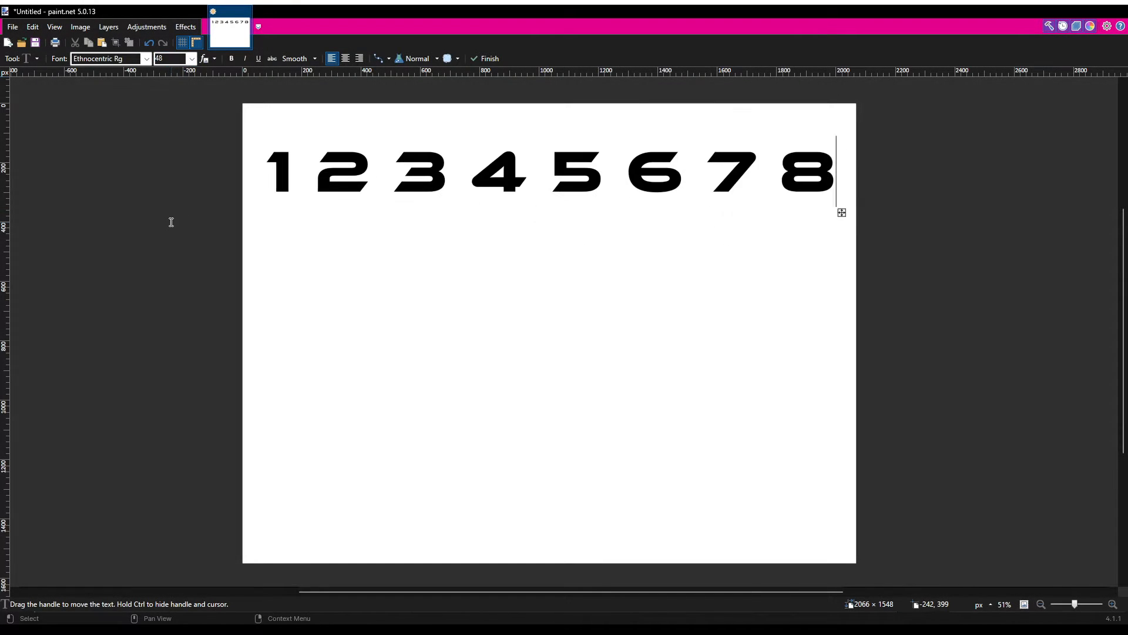
Type the remaining dice numbers 9, 0, 11–20, 10, 30, 40, 50 in the Ethnocentric typeface.
{"action": "type", "text": "9 0 11 12 13 14 15 16 17 18 19 20 10 30 40 50"}
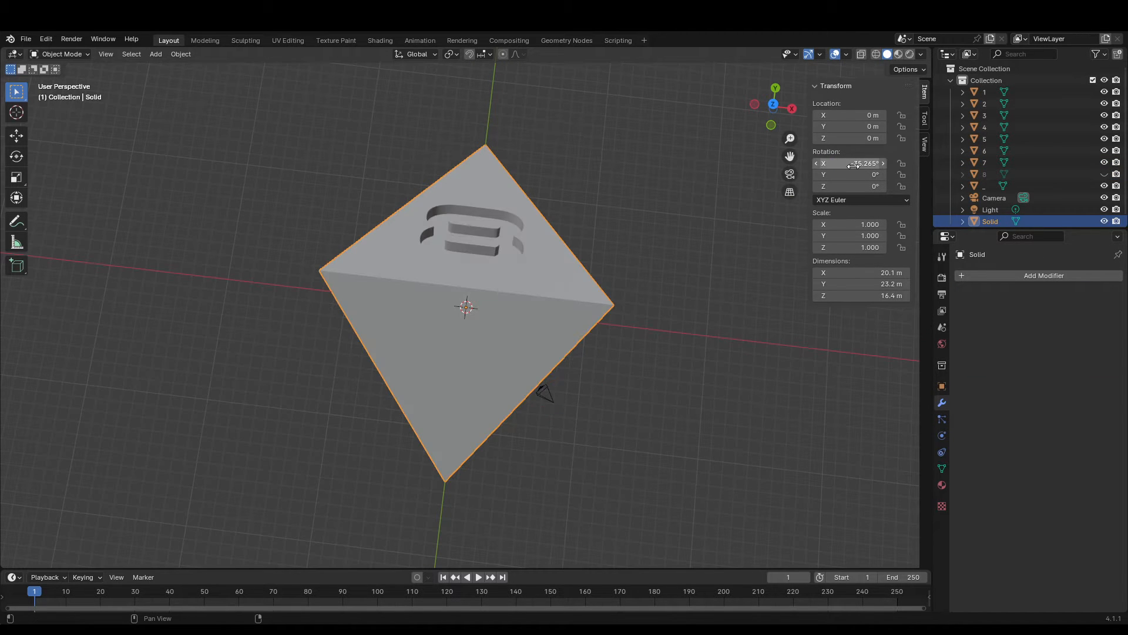
Apply the ten-sided die's rotation and make its Boolean engraving cut permanent, then inspect the D20.
{"action": "left_click", "coordinate": [985, 104]}
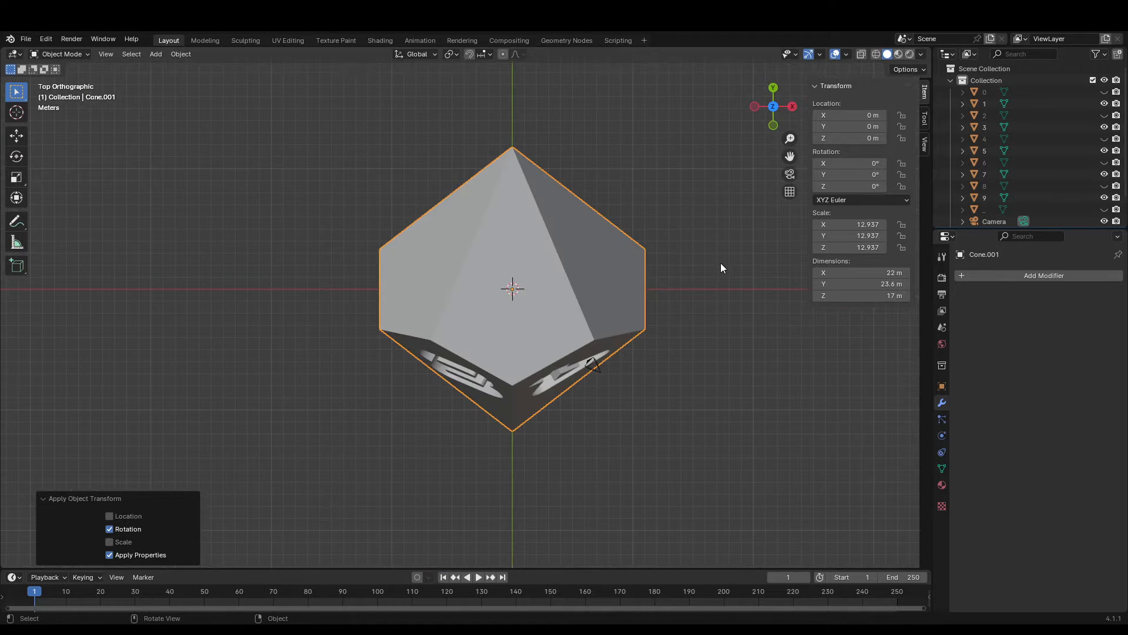
{"action": "left_click", "coordinate": [1088, 295]}
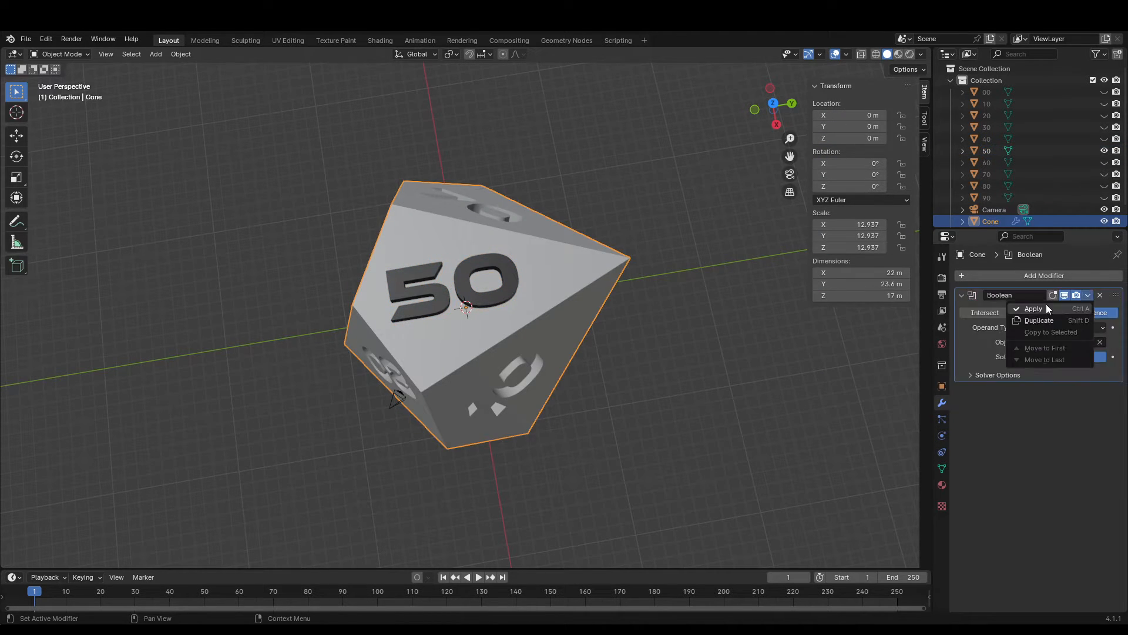
{"action": "left_click", "coordinate": [1033, 308]}
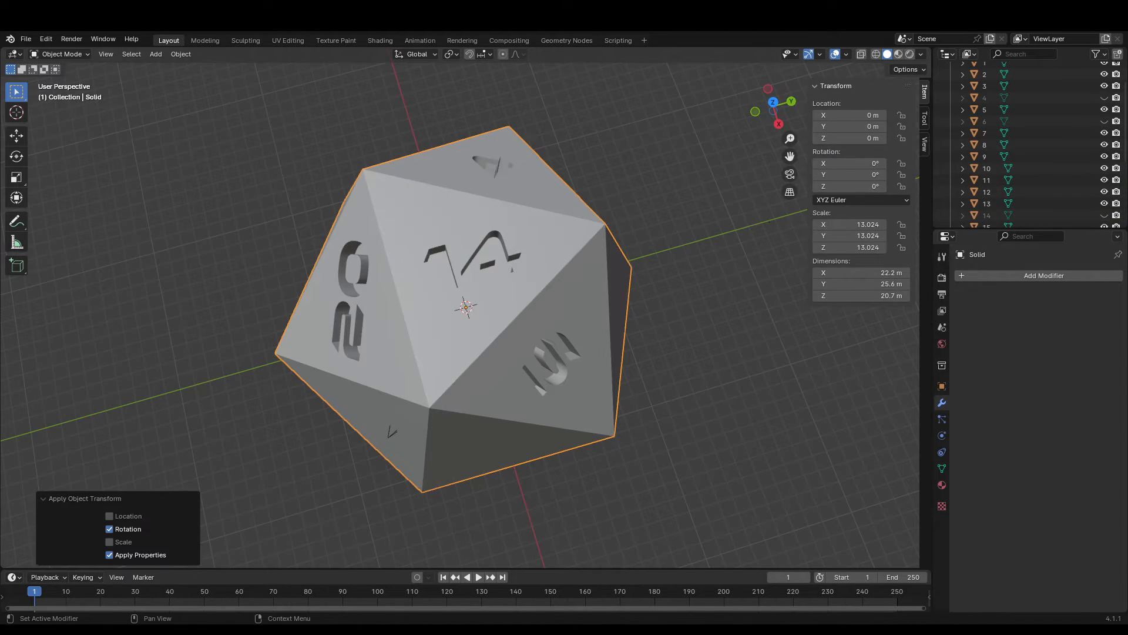
{"action": "left_click_drag", "start_coordinate": [849, 162], "coordinate": [871, 163]}
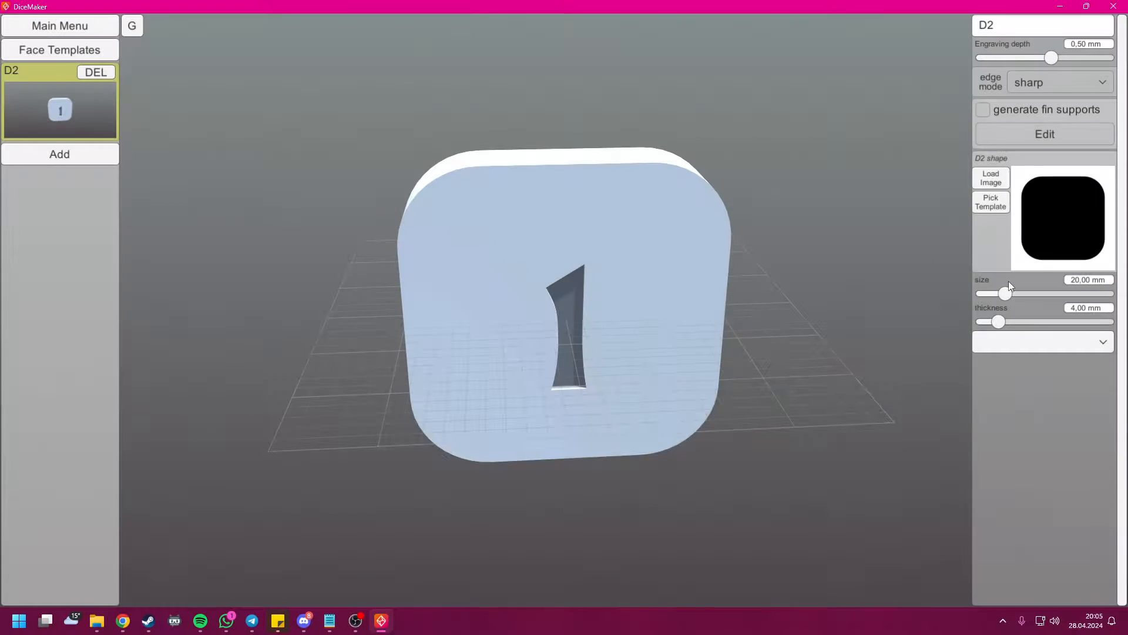
Check the D2 face settings and add a D4 die to the set.
{"action": "left_click_drag", "start_coordinate": [1007, 293], "coordinate": [998, 294]}
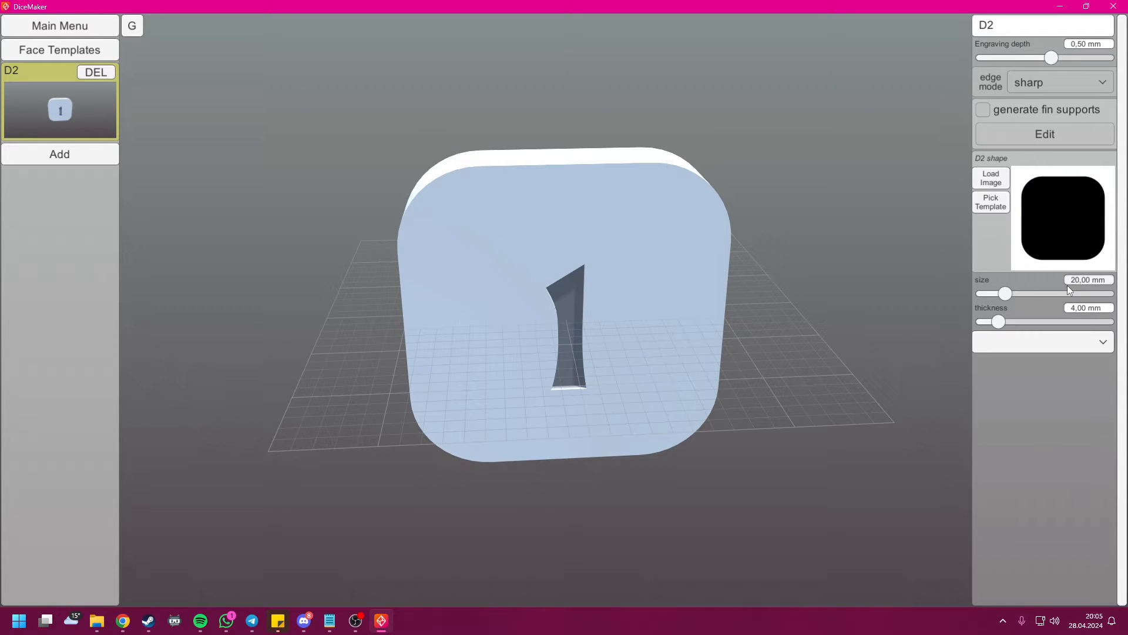
{"action": "mouse_move", "coordinate": [960, 359]}
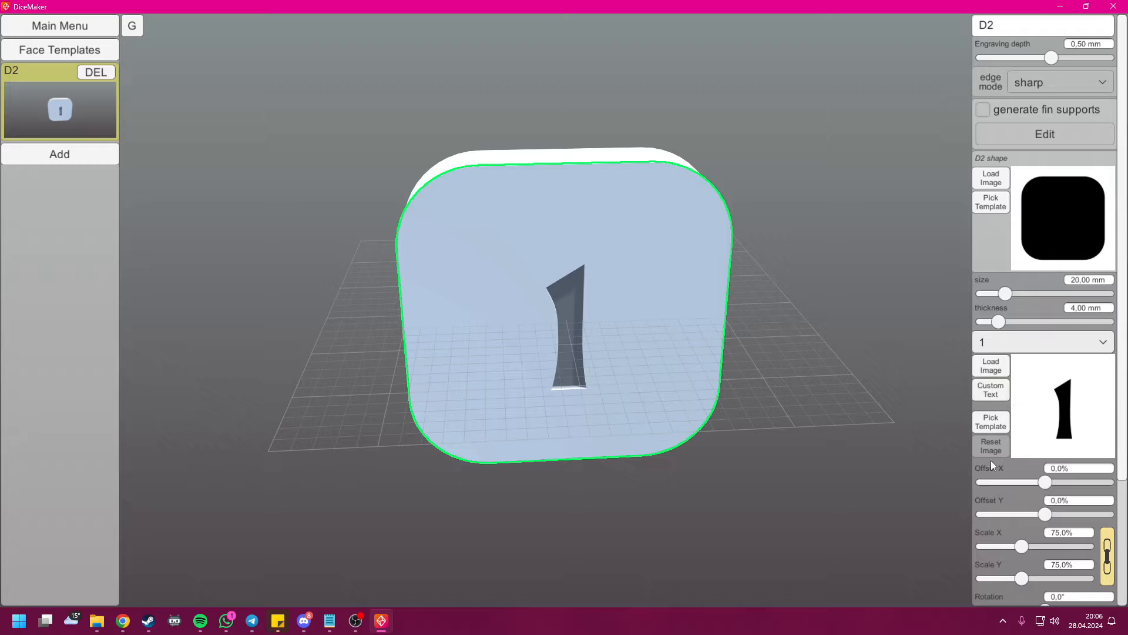
{"action": "left_click", "coordinate": [58, 234]}
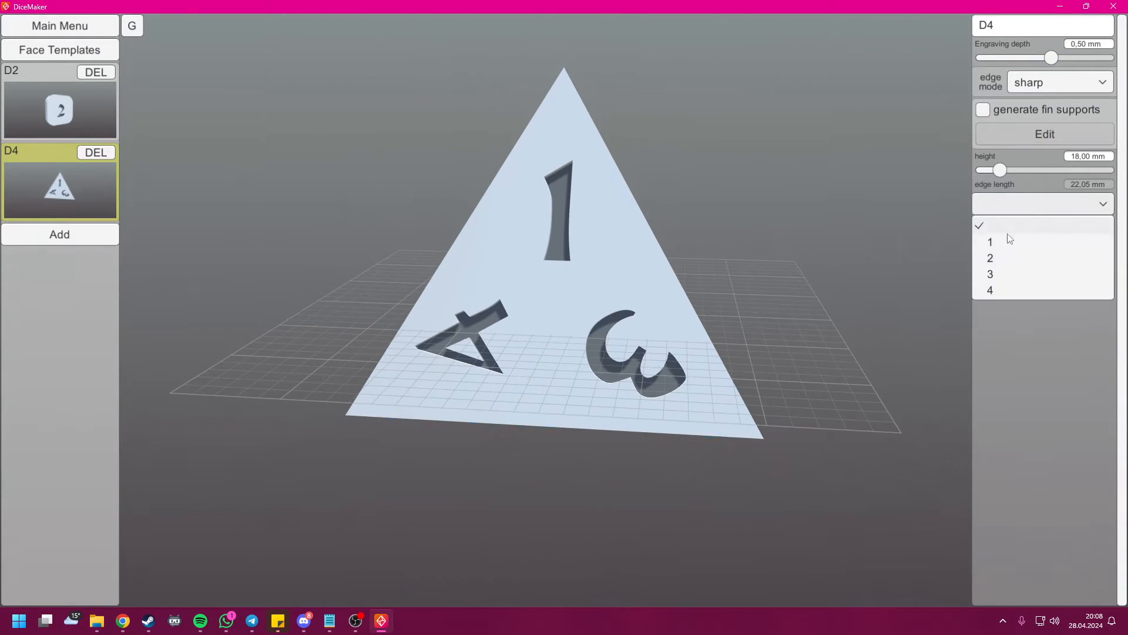
Adjust the D4's 4 face vertical offset and add the remaining die types through D20.
{"action": "left_click", "coordinate": [989, 241]}
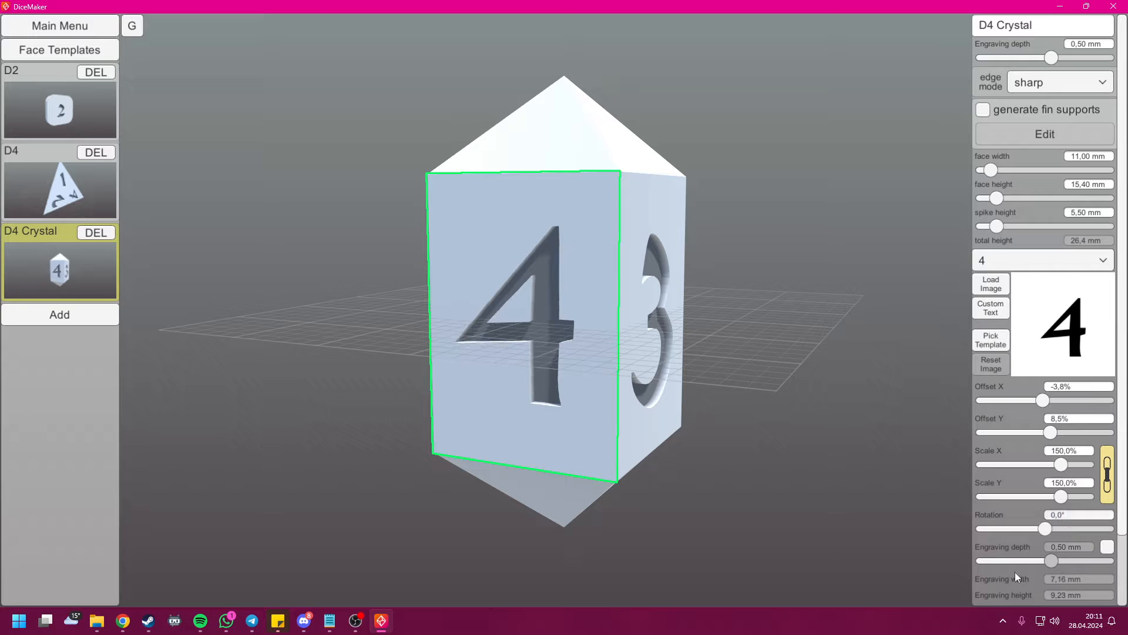
{"action": "left_click_drag", "start_coordinate": [1051, 432], "coordinate": [1047, 431]}
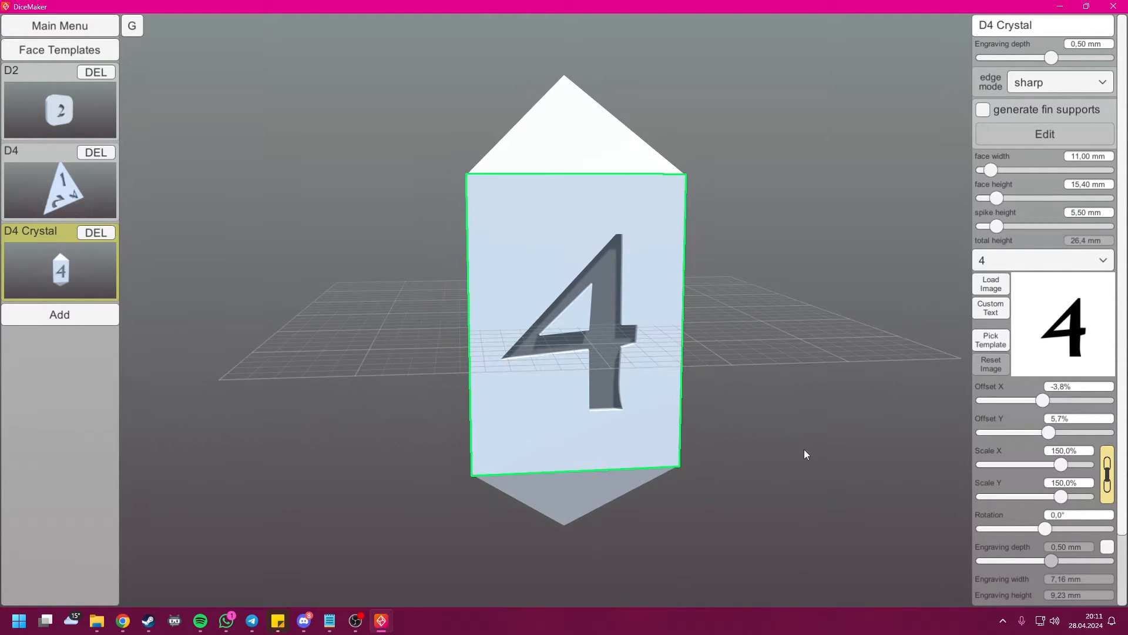
{"action": "left_click", "coordinate": [1058, 82]}
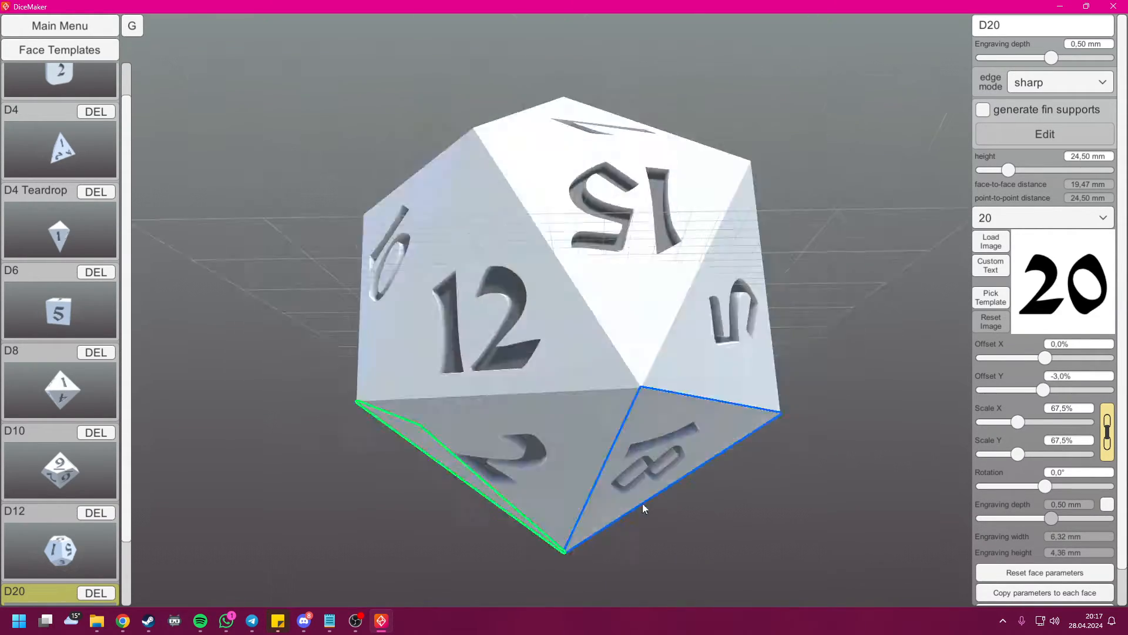
Add another die shape to the set from the Add a new die panel.
{"action": "left_click", "coordinate": [58, 595]}
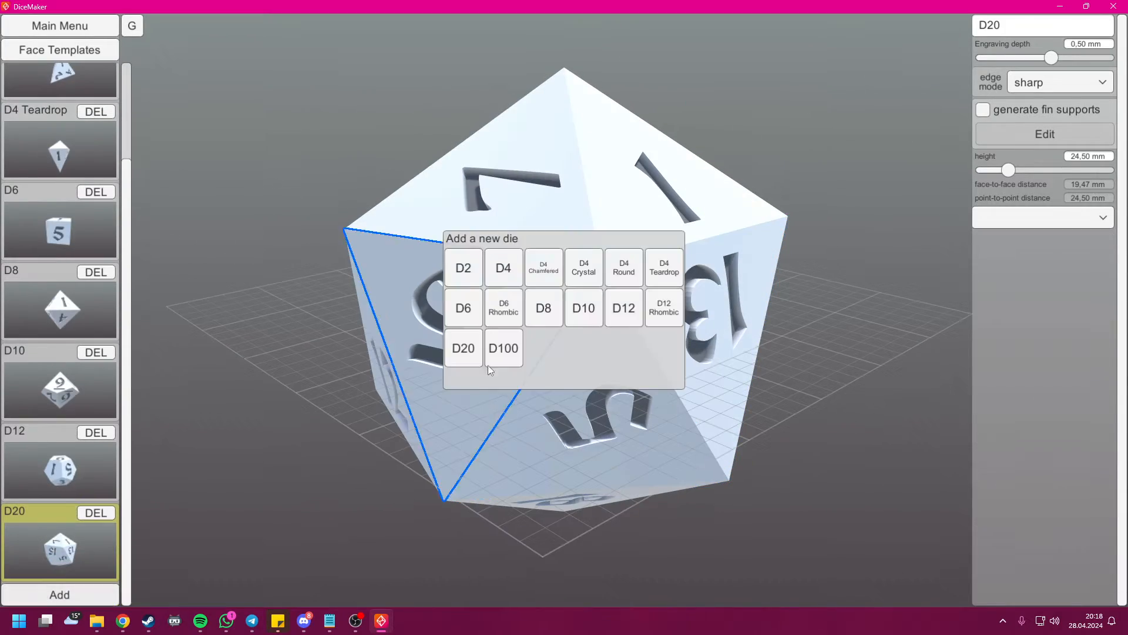
{"action": "left_click", "coordinate": [503, 348]}
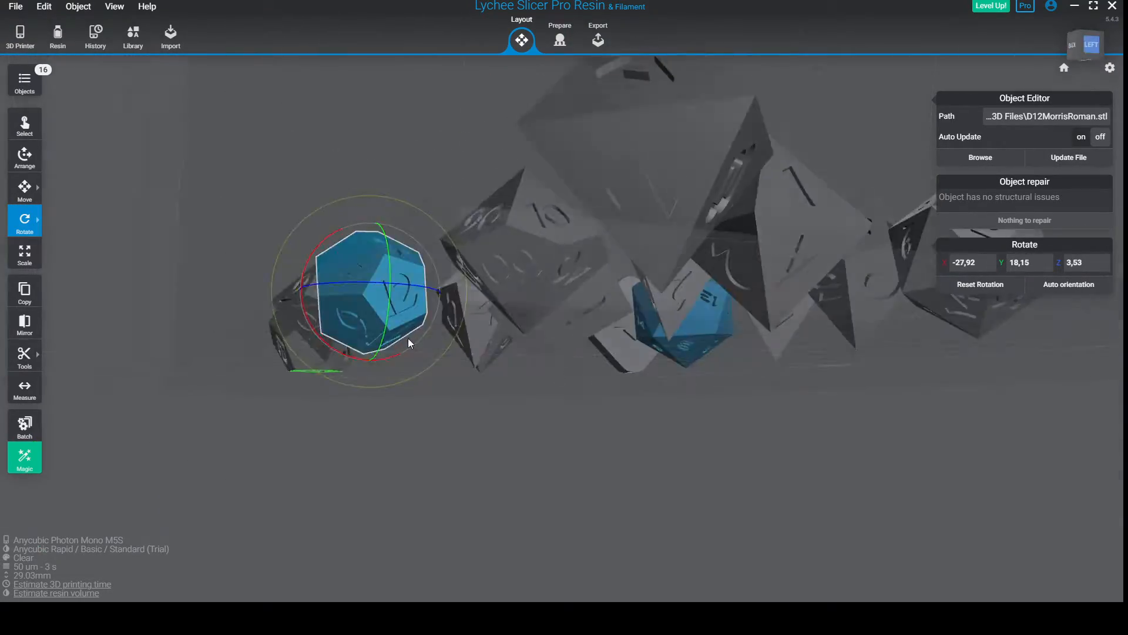
Switch to the Move tool and reposition the eight-sided die above the plate.
{"action": "left_click", "coordinate": [25, 188]}
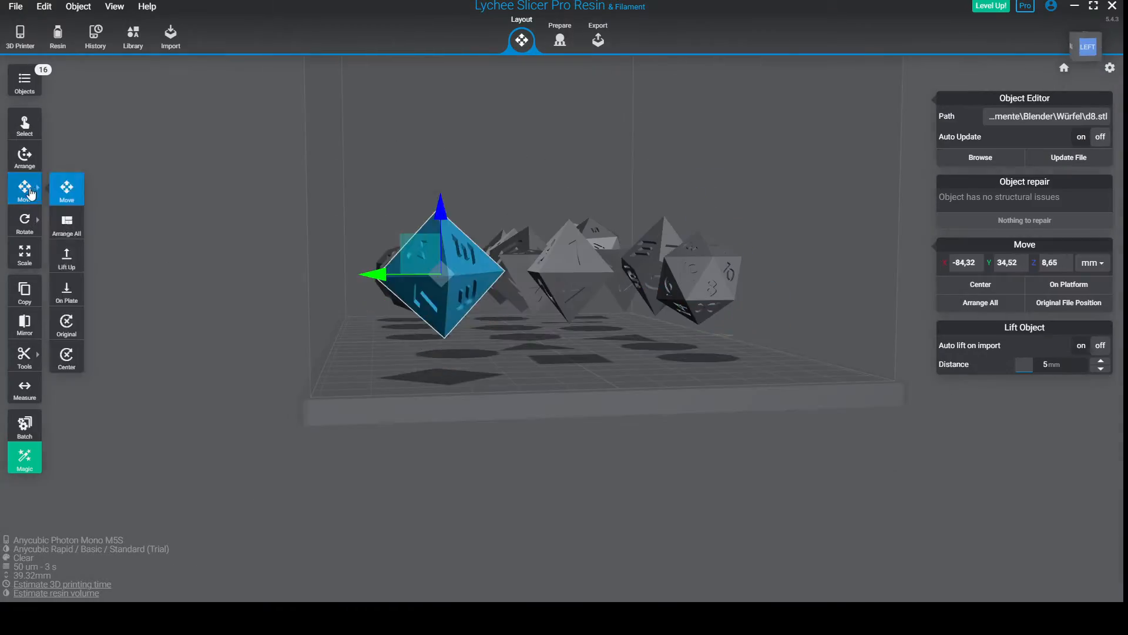
{"action": "left_click", "coordinate": [560, 37]}
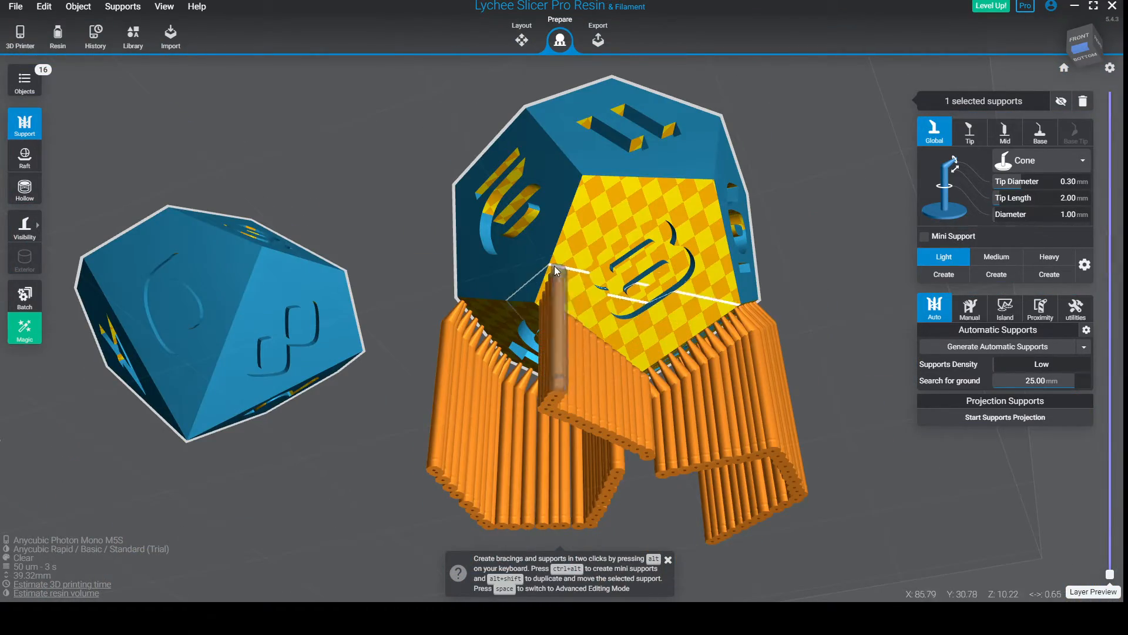
Add a support under the die's lower tip after turning to its other side.
{"action": "left_click_drag", "start_coordinate": [562, 288], "coordinate": [525, 223]}
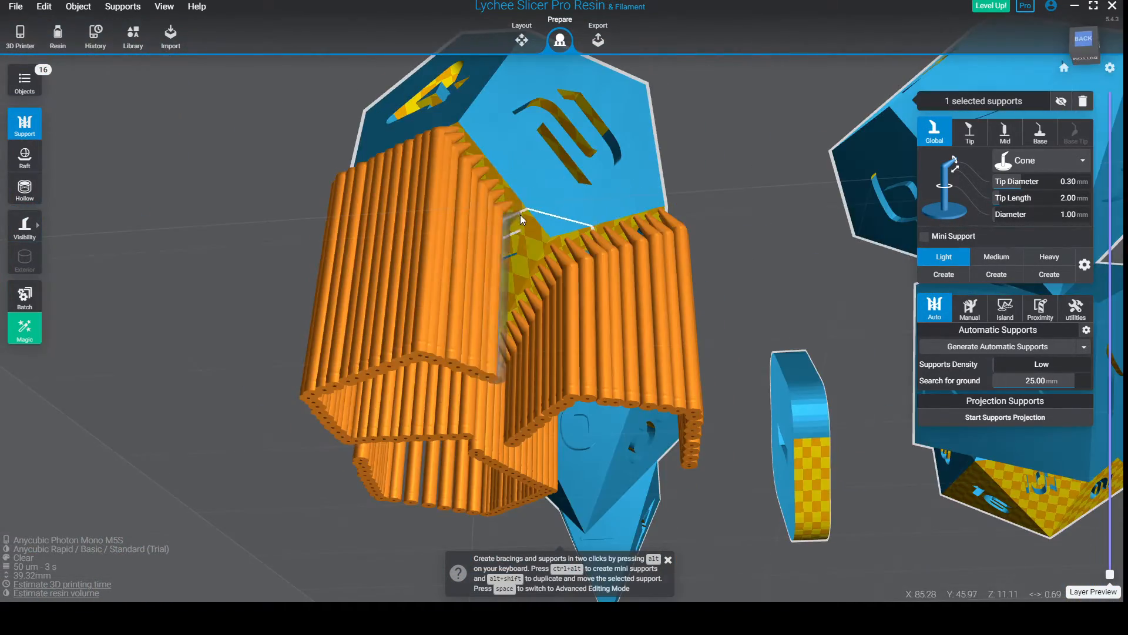
{"action": "left_click_drag", "start_coordinate": [522, 220], "coordinate": [486, 446]}
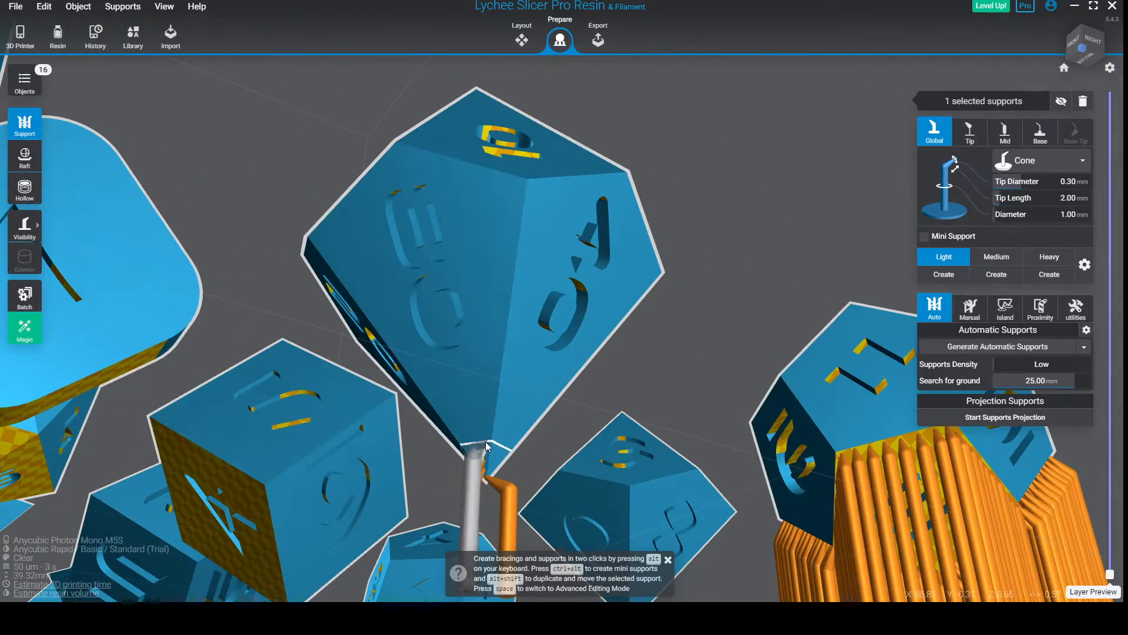